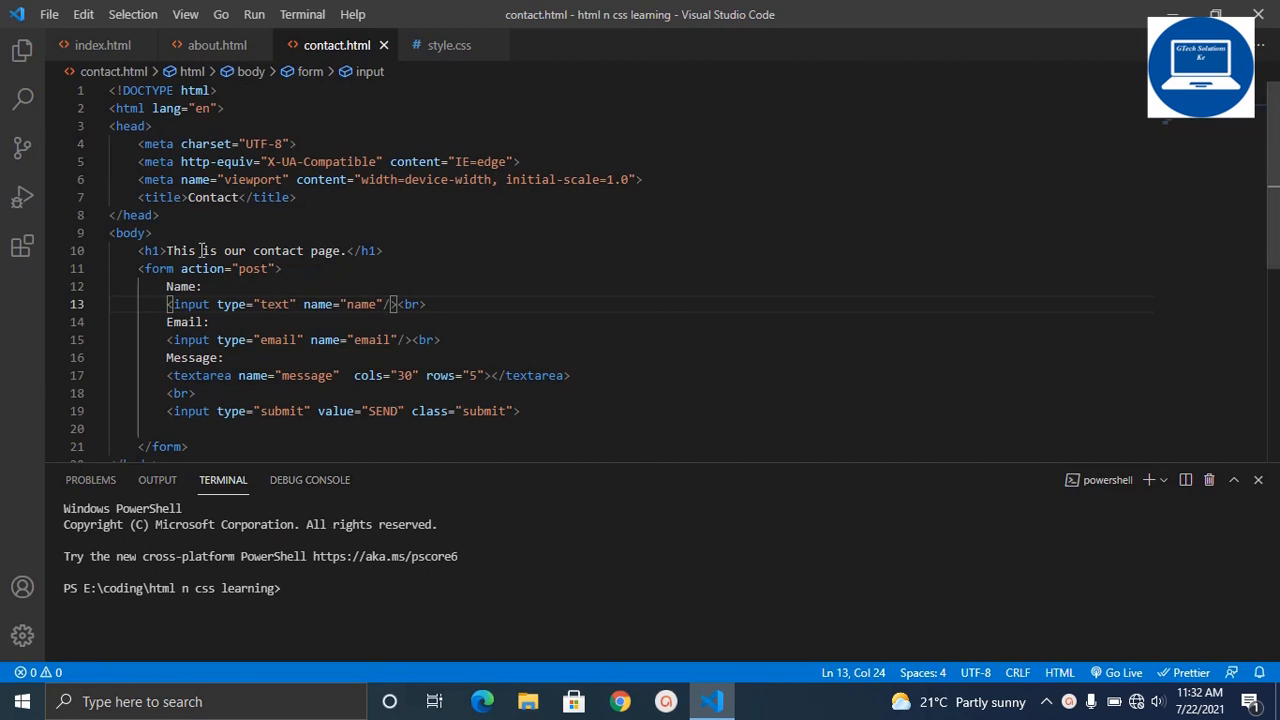
{"action": "mouse_move", "coordinate": [684, 422]}
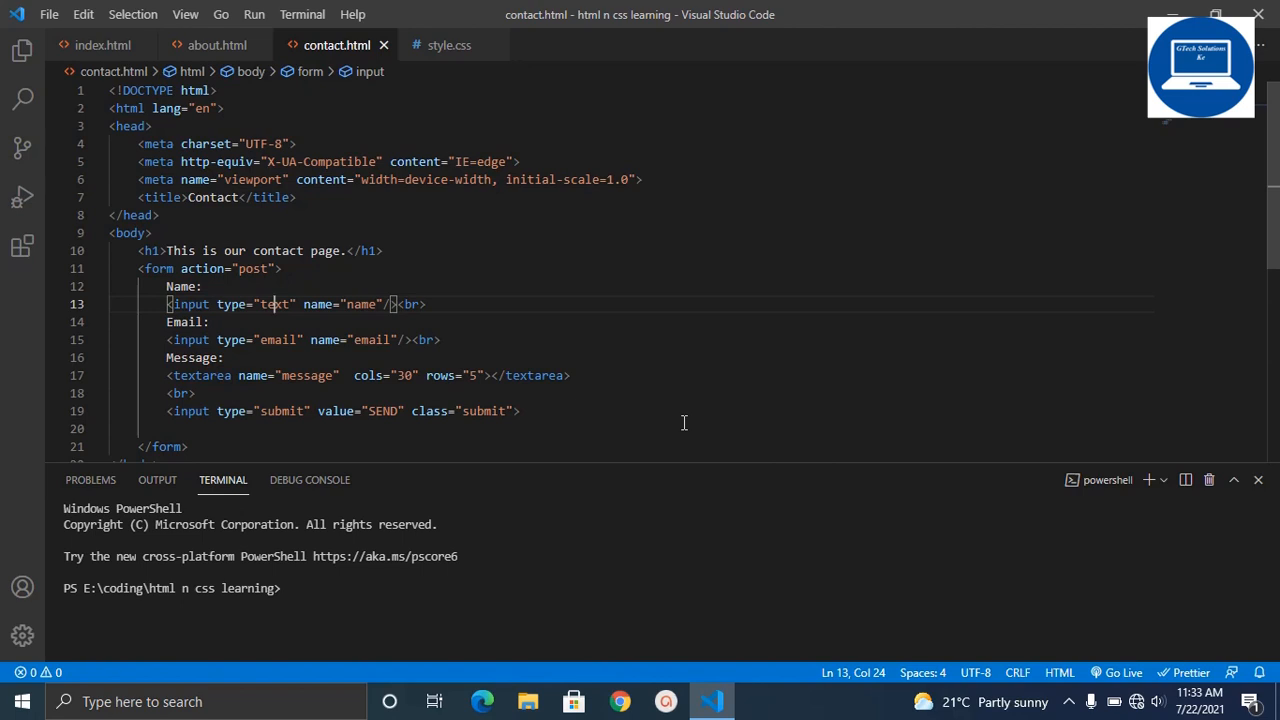
{"action": "mouse_move", "coordinate": [694, 455]}
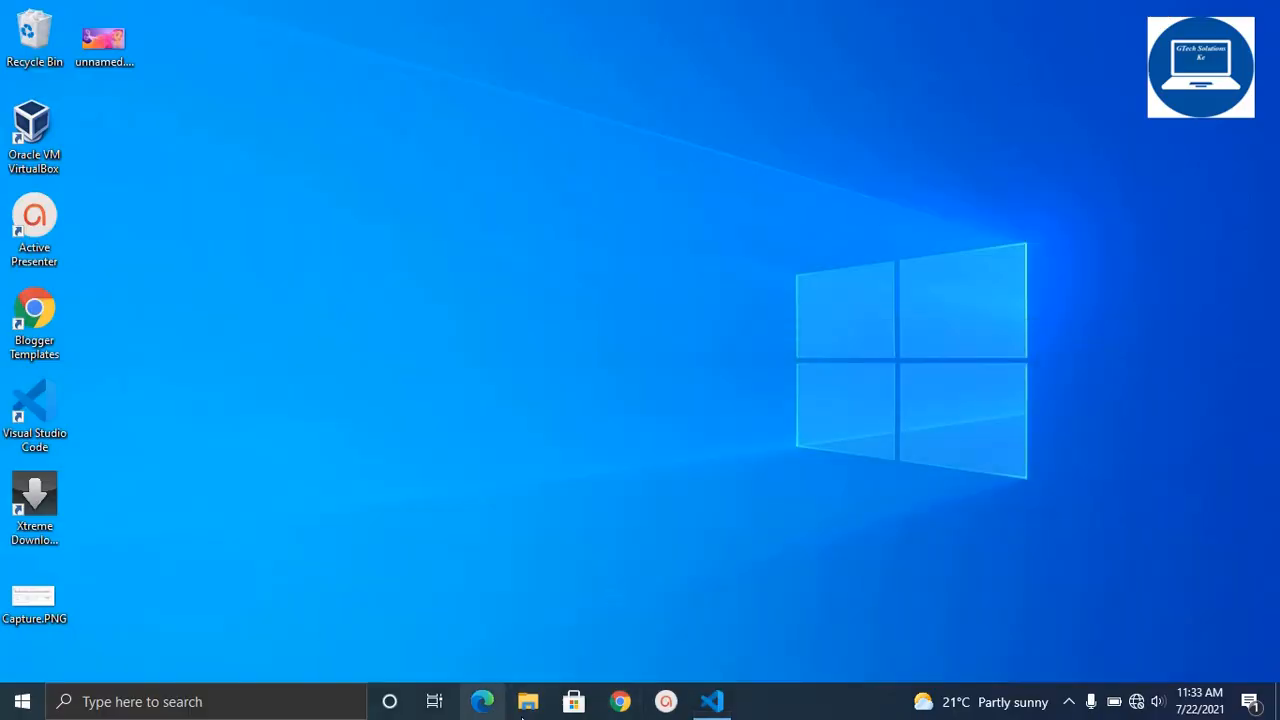
{"action": "mouse_move", "coordinate": [545, 388]}
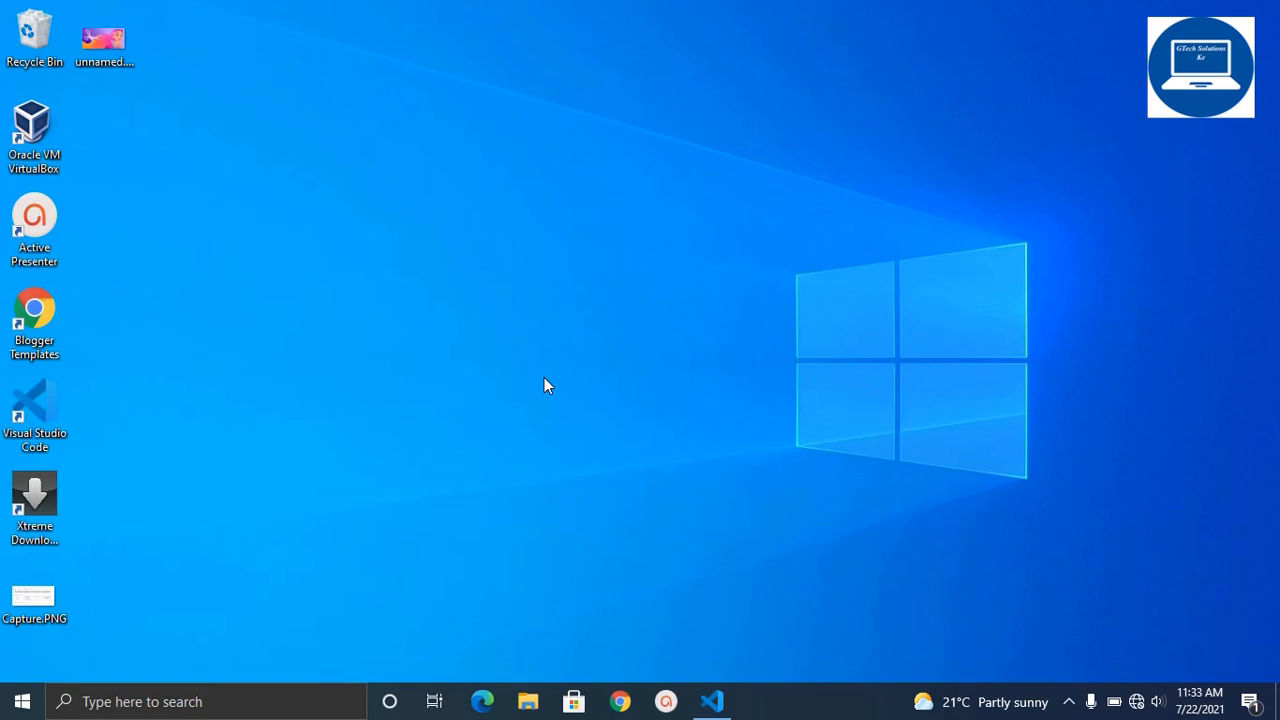
Step: Open File Explorer from the taskbar, showing the Pictures folder
{"action": "left_click", "coordinate": [528, 701]}
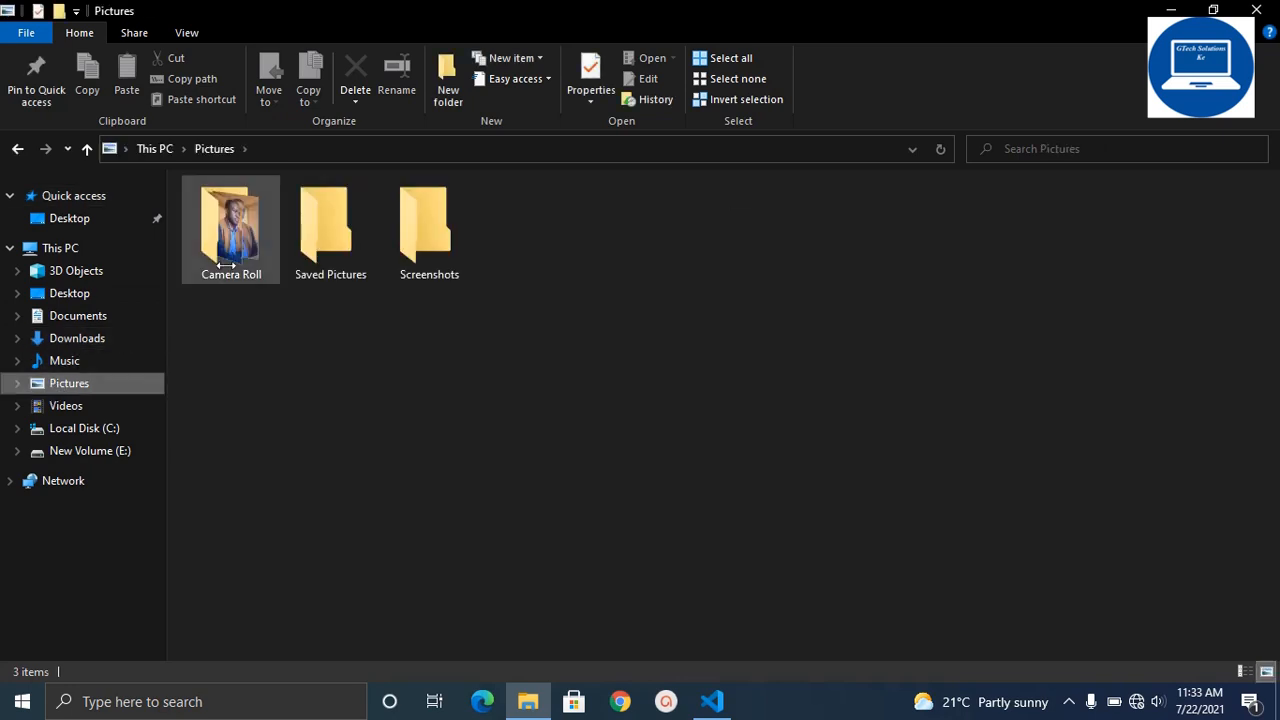
Step: Open Pictures > Screenshots and view Screenshot (54).png in Photos
{"action": "left_click", "coordinate": [429, 225]}
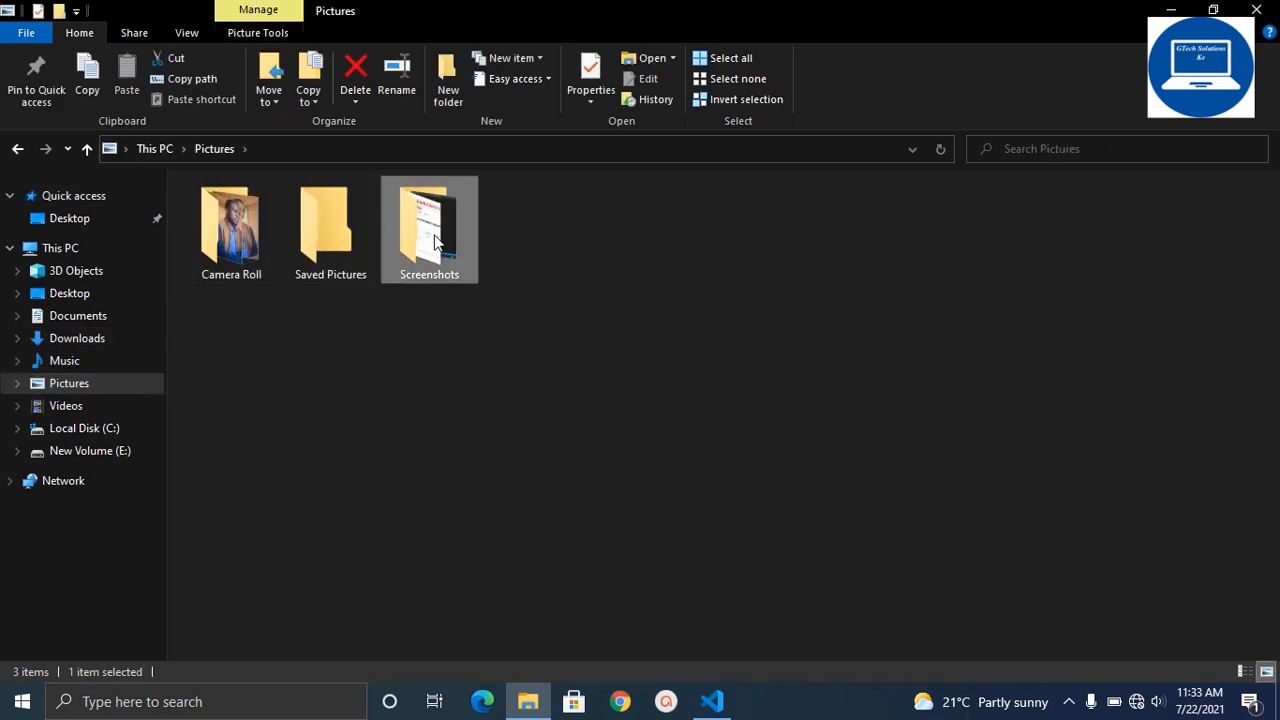
{"action": "double_click", "coordinate": [429, 228]}
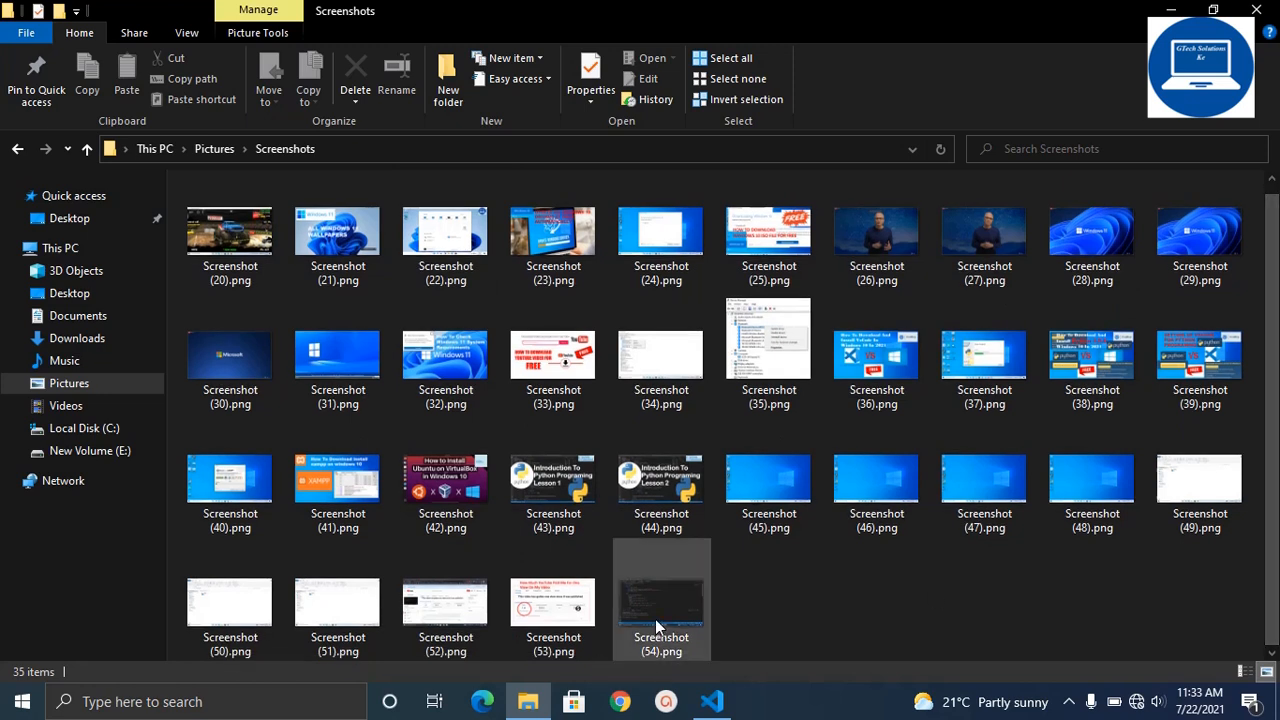
{"action": "left_click", "coordinate": [661, 600]}
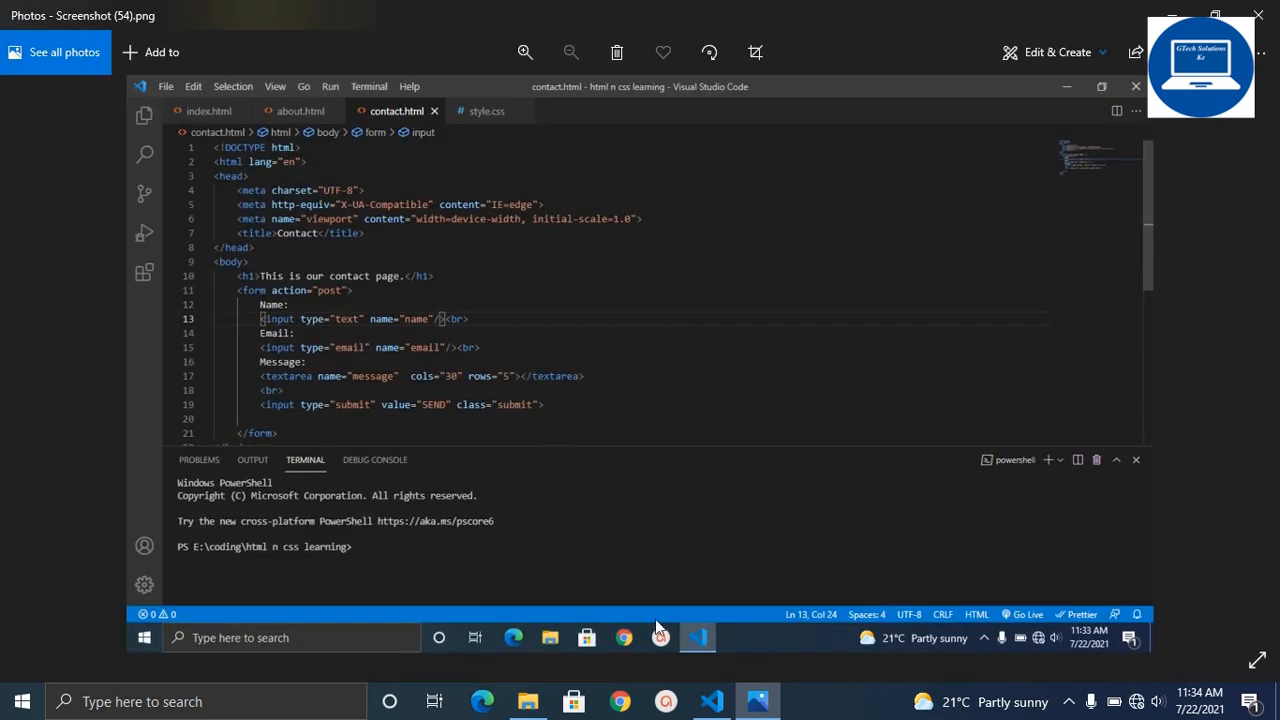
{"action": "mouse_move", "coordinate": [765, 465]}
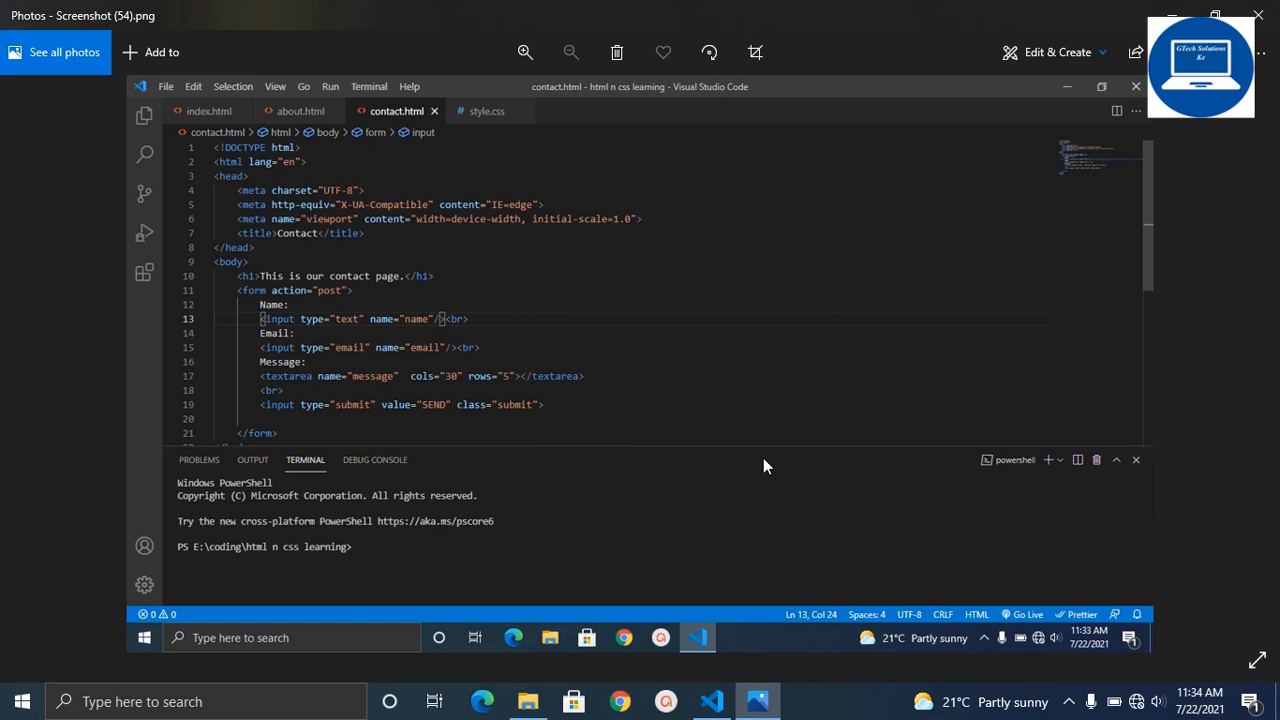